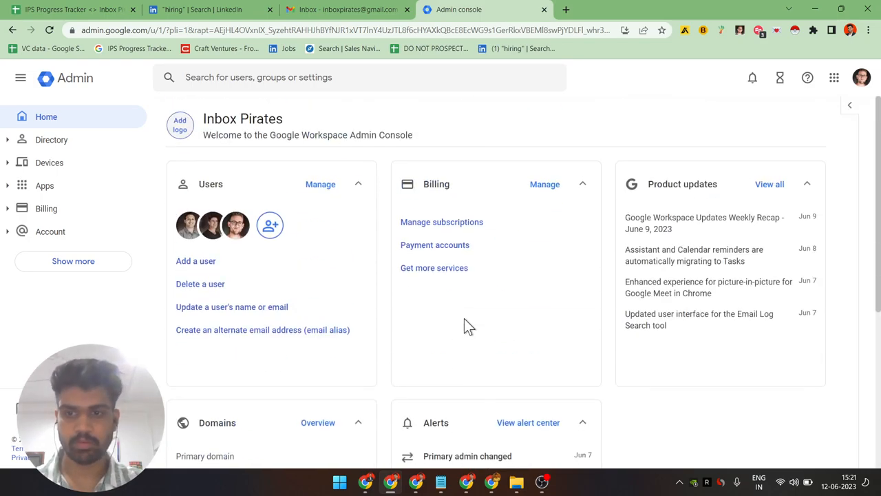
# Step: Search the Admin console for 'dkim'
pyautogui.write('dk')
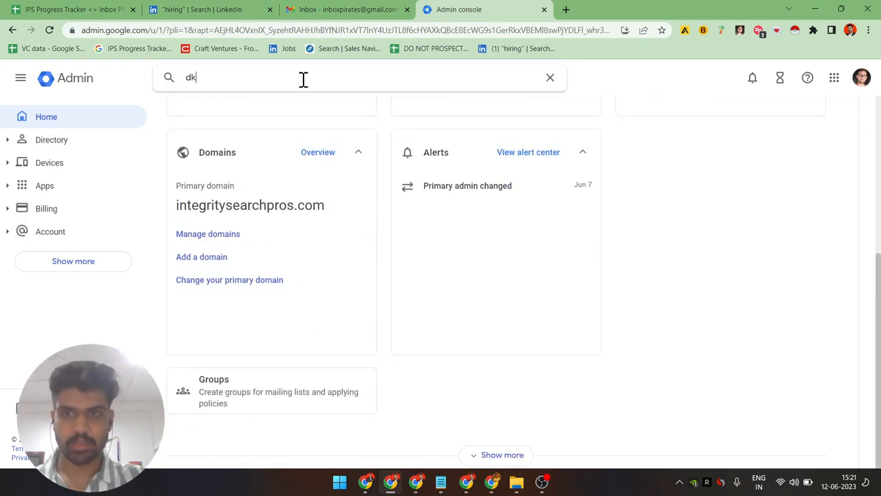
pyautogui.write('im')
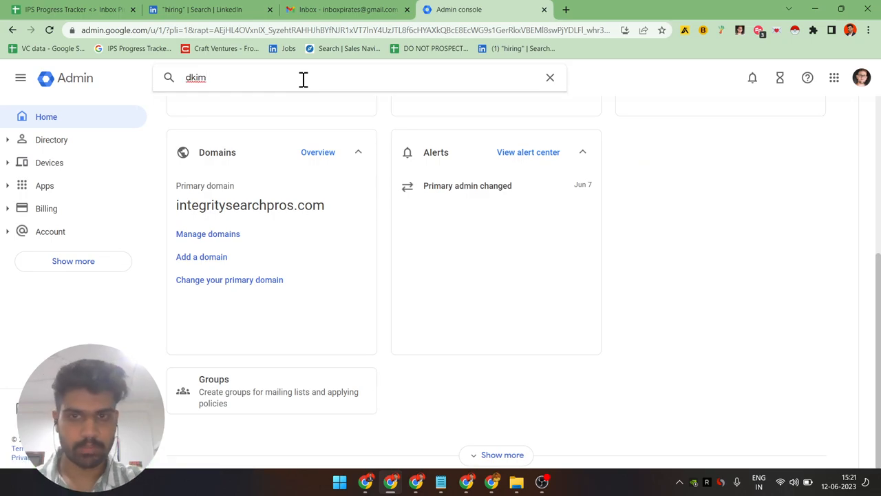
pyautogui.press('Return')
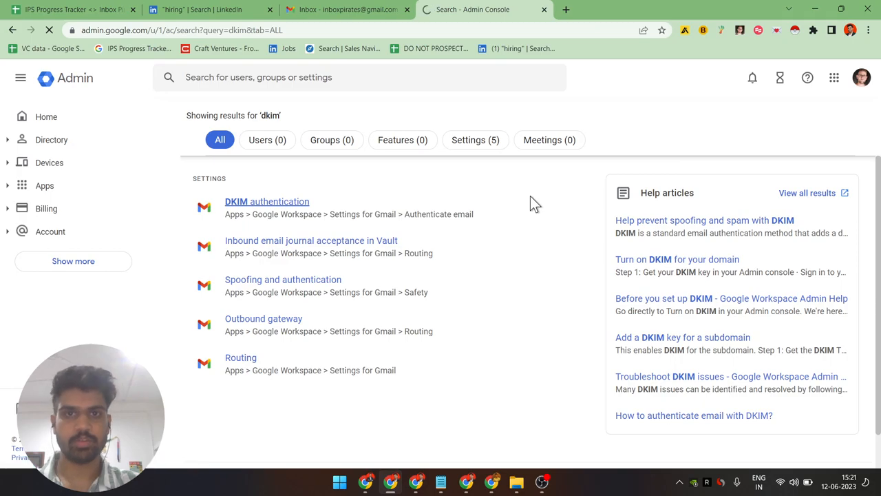
# Step: From DKIM authentication, generate a new 2048-bit record with prefix 'google'
pyautogui.click(266, 201)
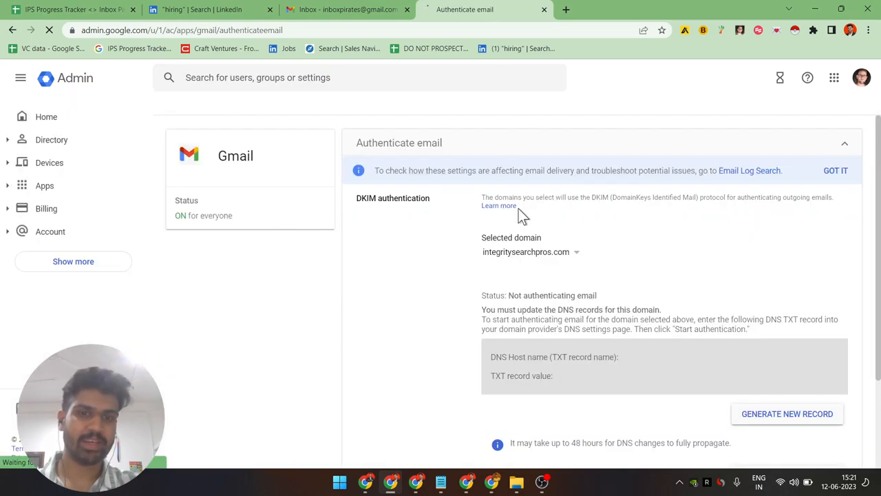
pyautogui.moveTo(750, 359)
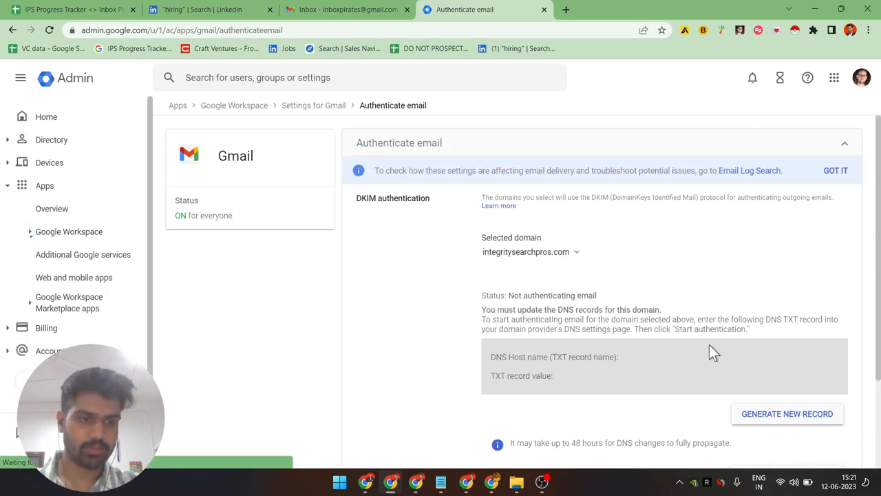
pyautogui.click(787, 414)
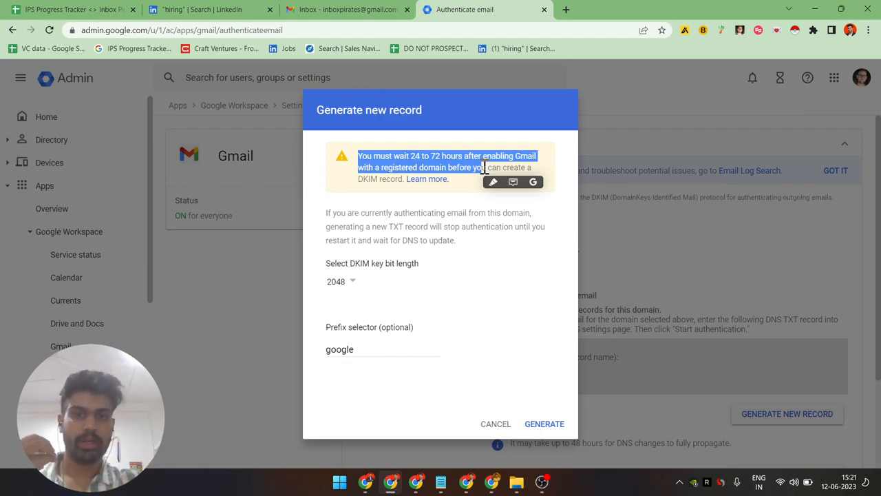
pyautogui.moveTo(489, 226)
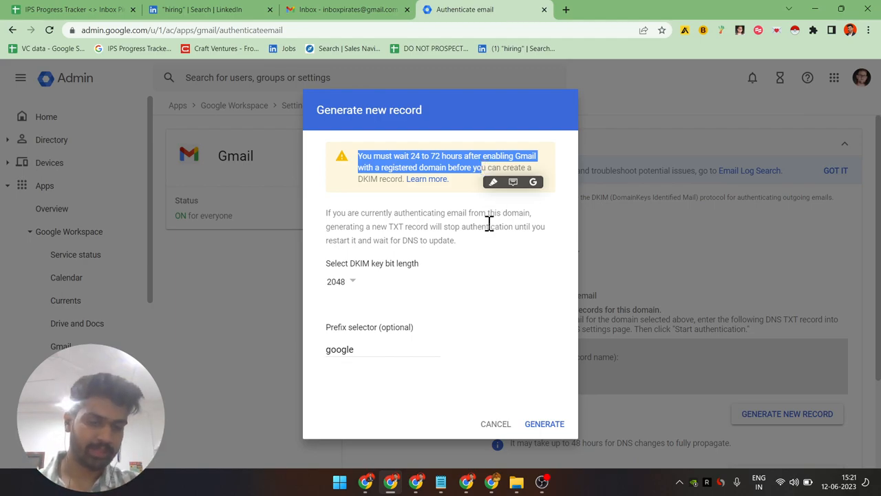
pyautogui.moveTo(545, 424)
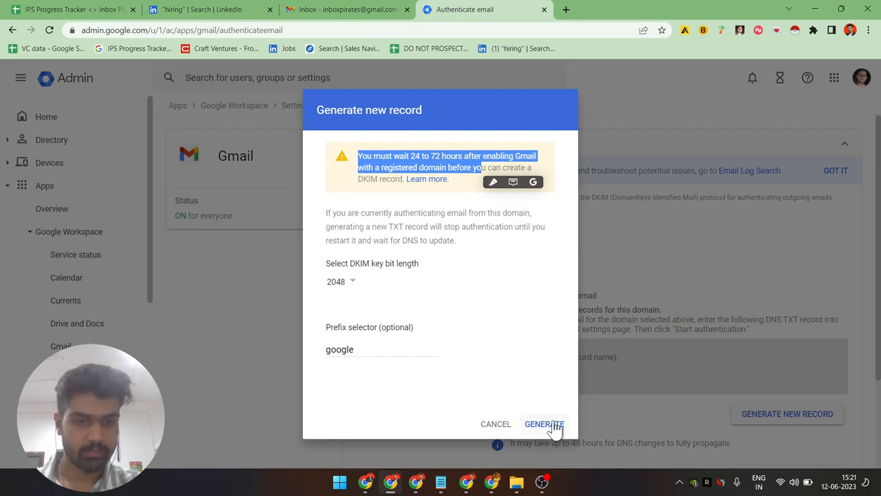
pyautogui.click(544, 424)
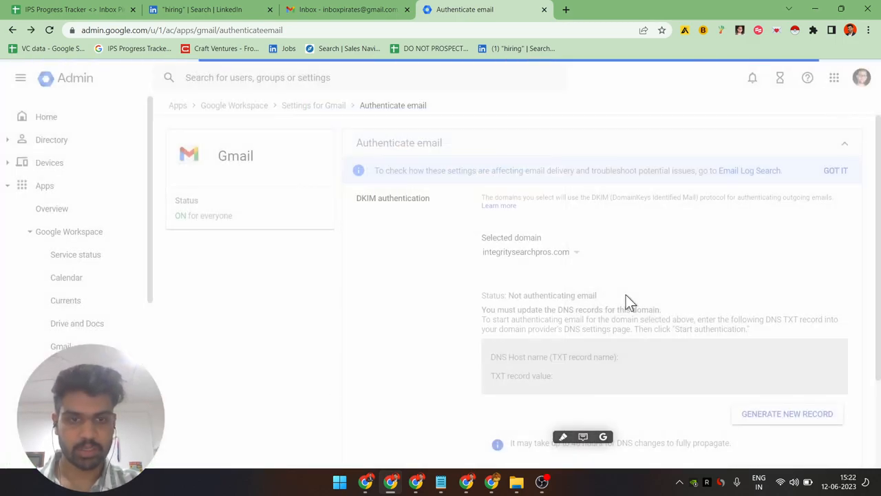
# Step: Open bigrock.in/login.php in a new tab with credentials autofilled
pyautogui.click(787, 413)
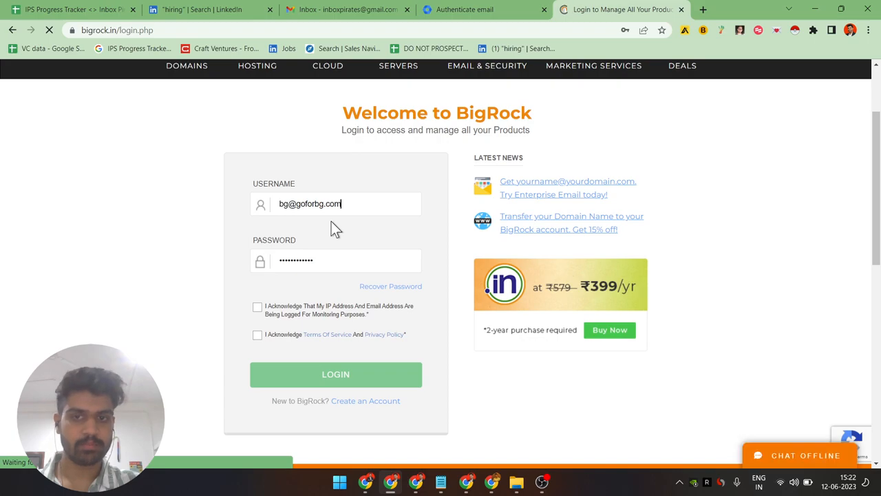
pyautogui.moveTo(308, 204)
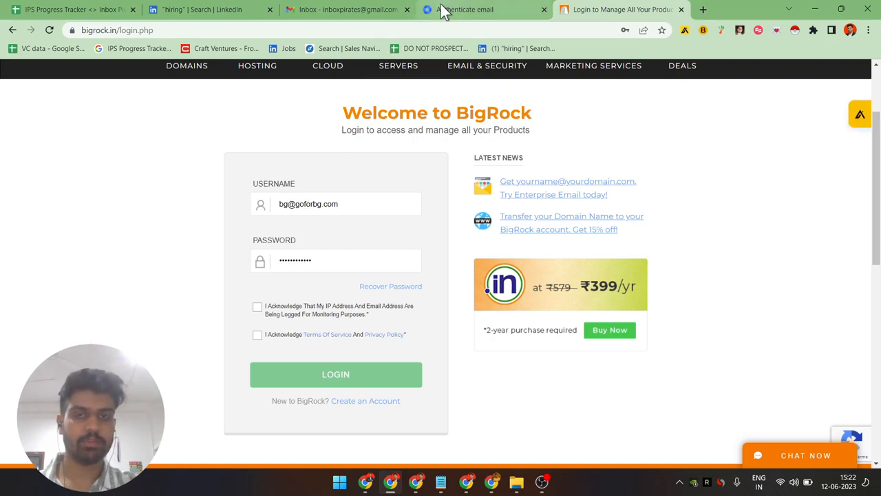
# Step: Fix the username, solve the car-image reCAPTCHA, and log in to BigRock
pyautogui.doubleClick(327, 204)
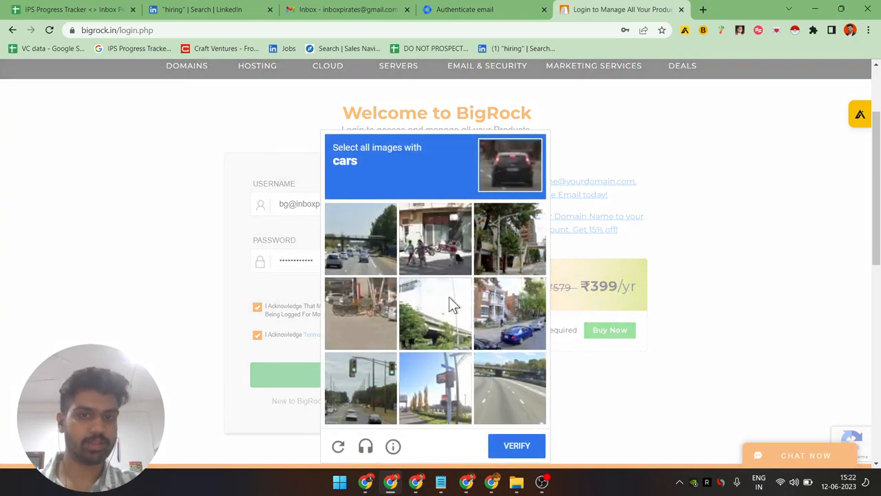
pyautogui.click(509, 313)
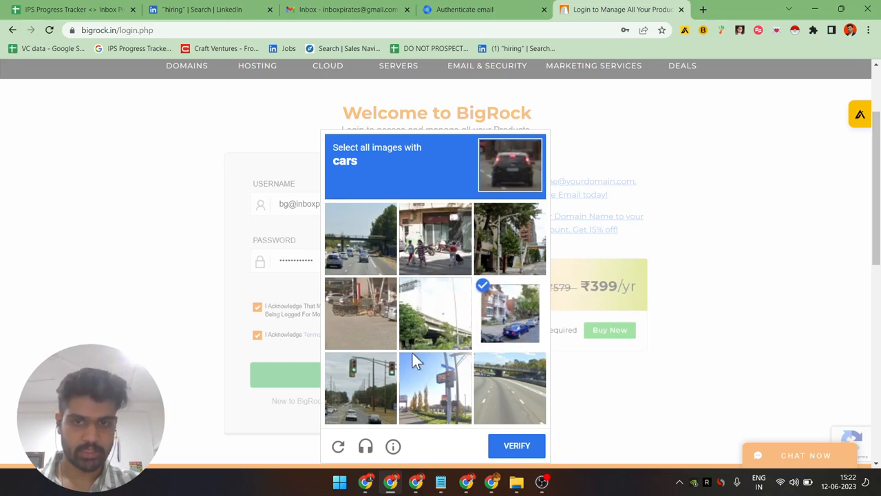
pyautogui.click(360, 388)
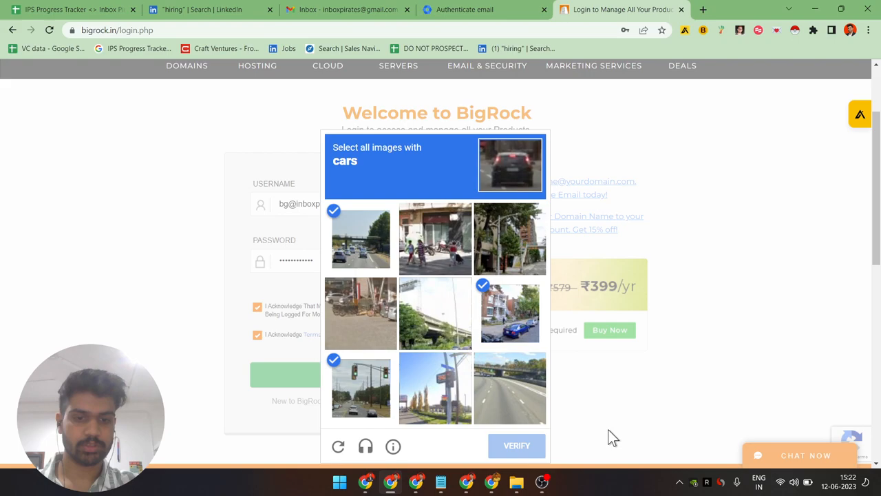
pyautogui.click(517, 445)
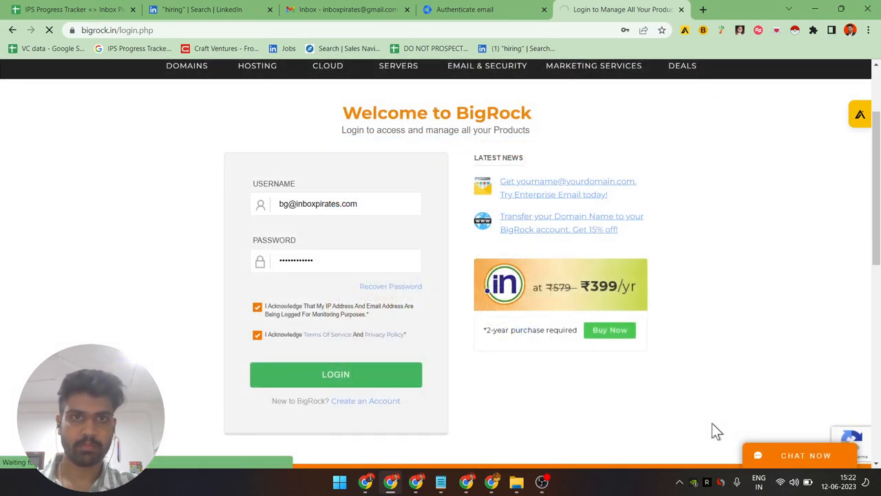
pyautogui.click(336, 374)
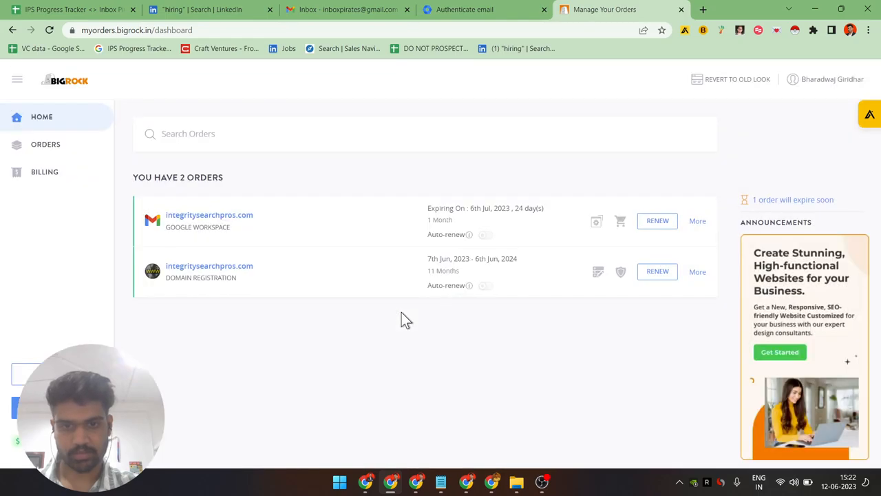
# Step: Open Name Server Details for the integritysearchpros.com domain registration order
pyautogui.click(482, 9)
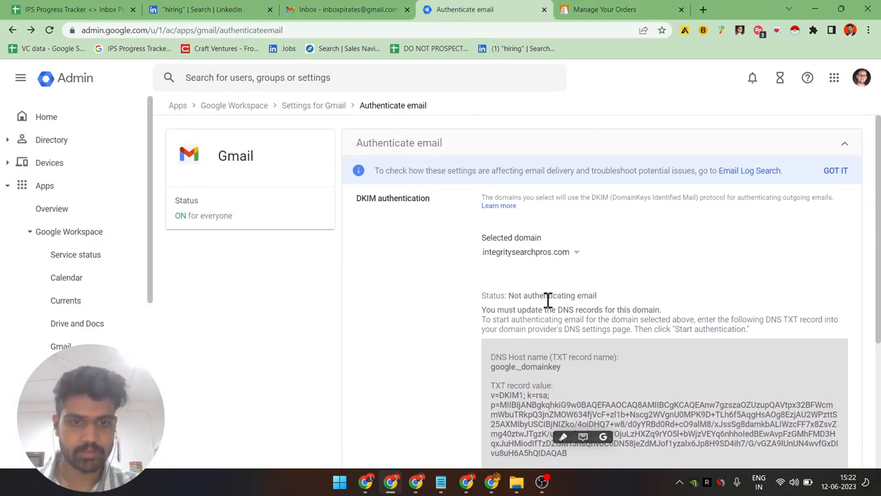
pyautogui.click(604, 9)
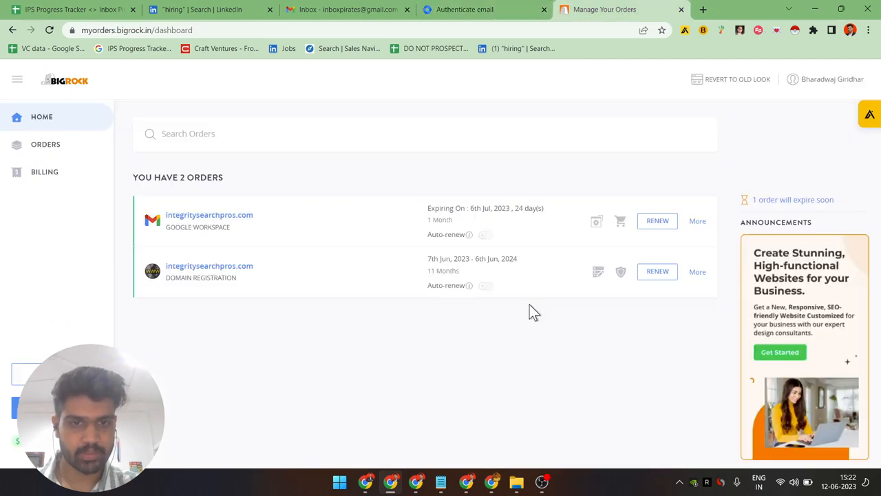
pyautogui.moveTo(598, 271)
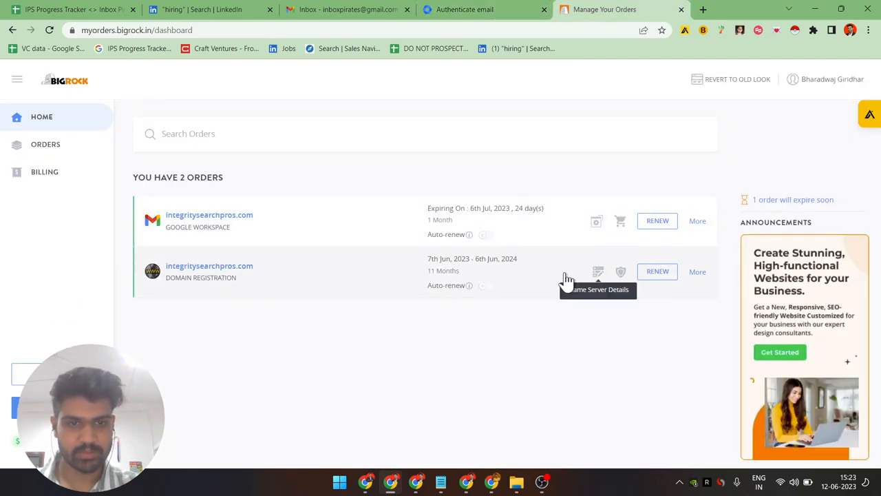
pyautogui.click(209, 265)
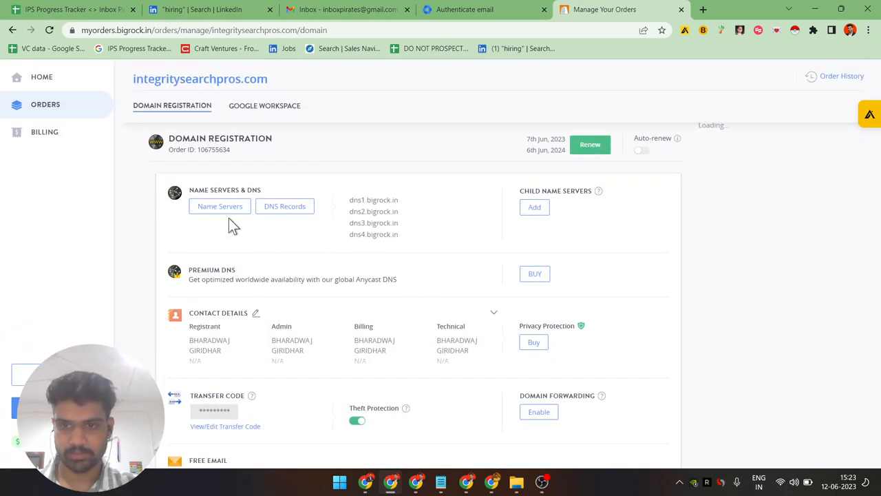
# Step: Open DNS Records for integritysearchpros.com and scroll down to the four TXT entries
pyautogui.click(284, 206)
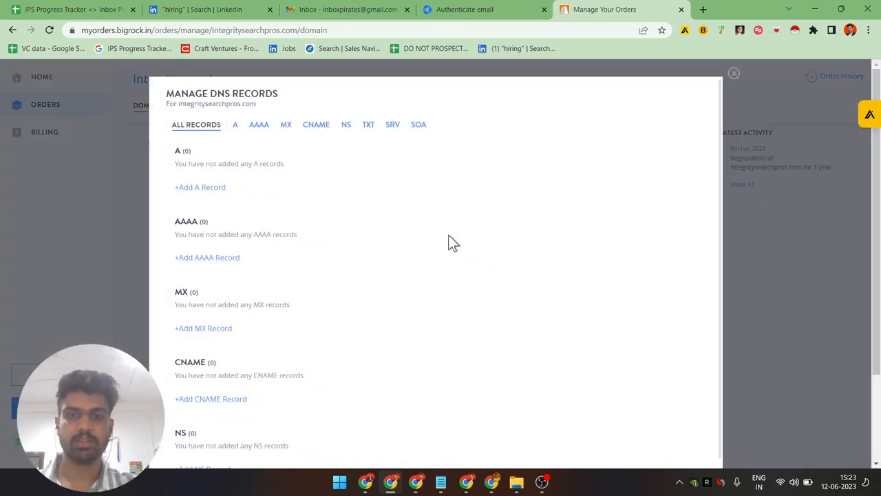
pyautogui.click(465, 9)
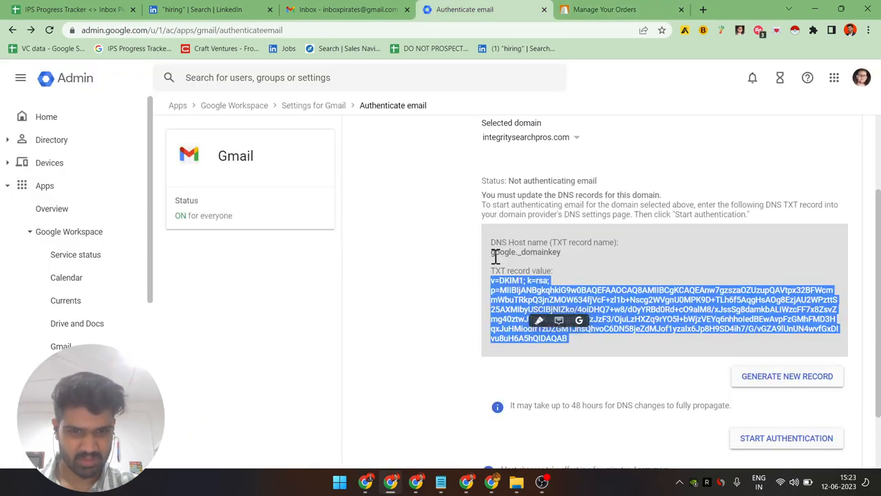
pyautogui.click(605, 9)
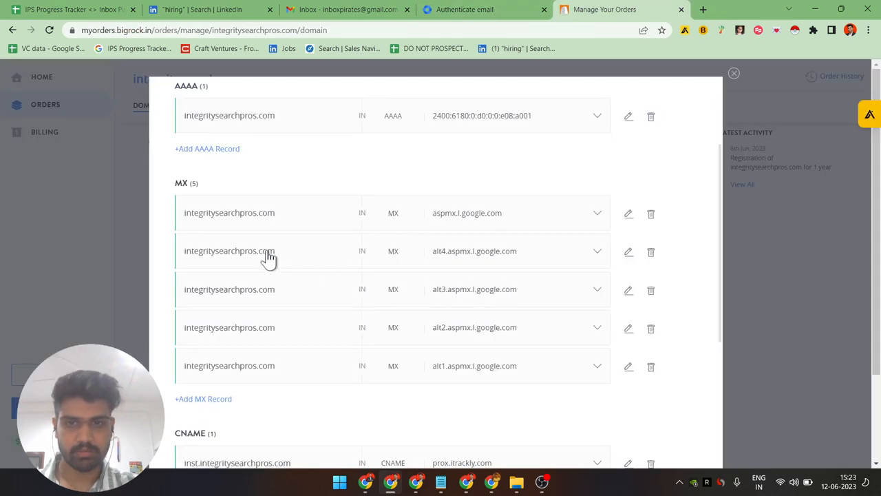
pyautogui.scroll(-3)
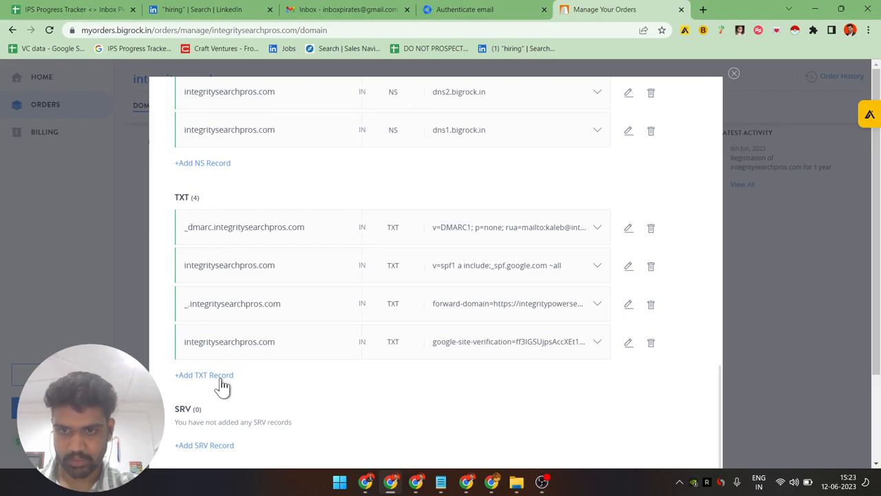
# Step: Save a google._domainkey TXT record holding the DKIM value copied from Admin console
pyautogui.click(204, 375)
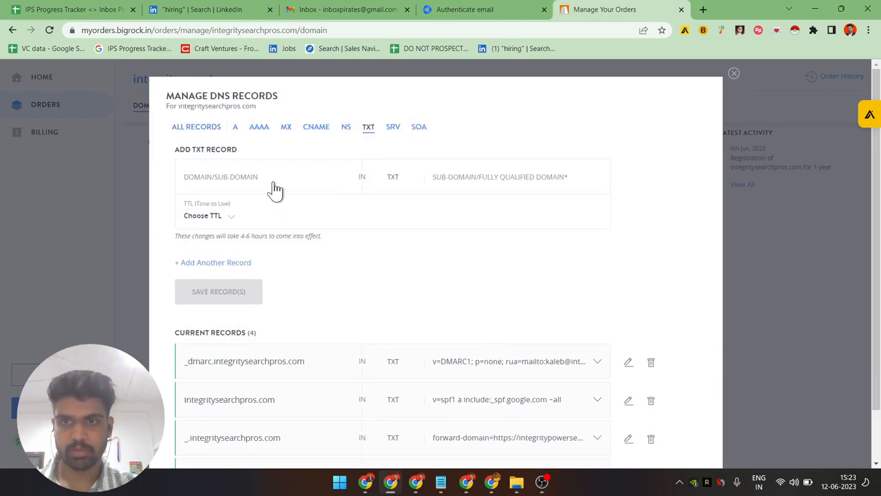
pyautogui.click(464, 9)
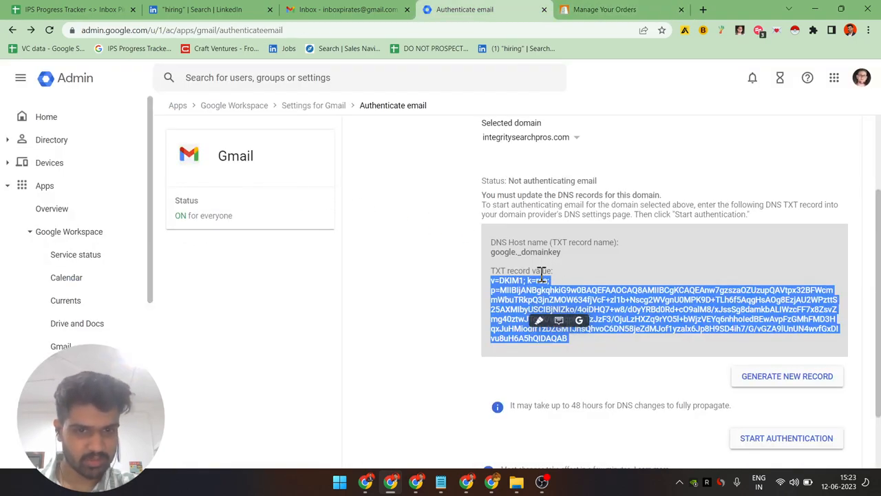
pyautogui.click(605, 9)
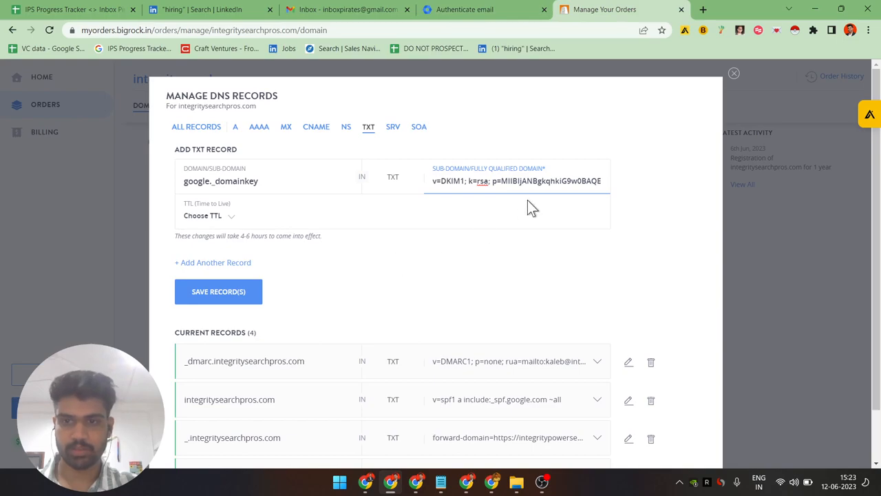
pyautogui.click(218, 292)
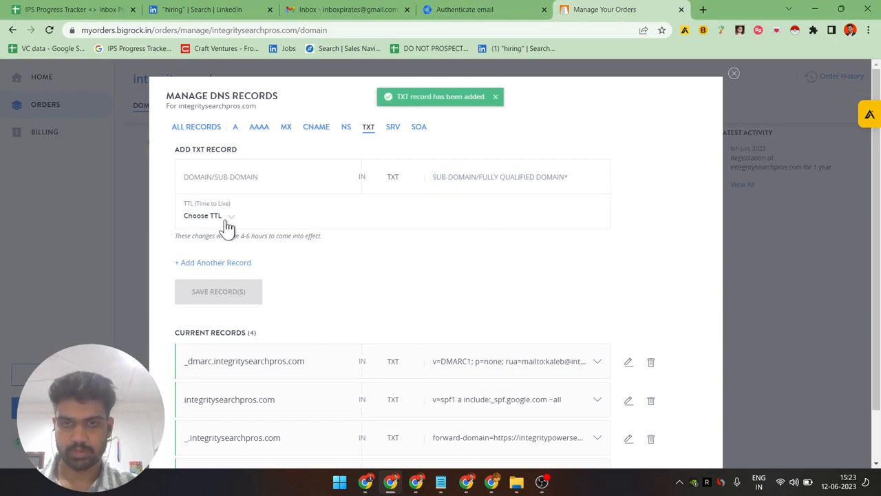
pyautogui.scroll(-3)
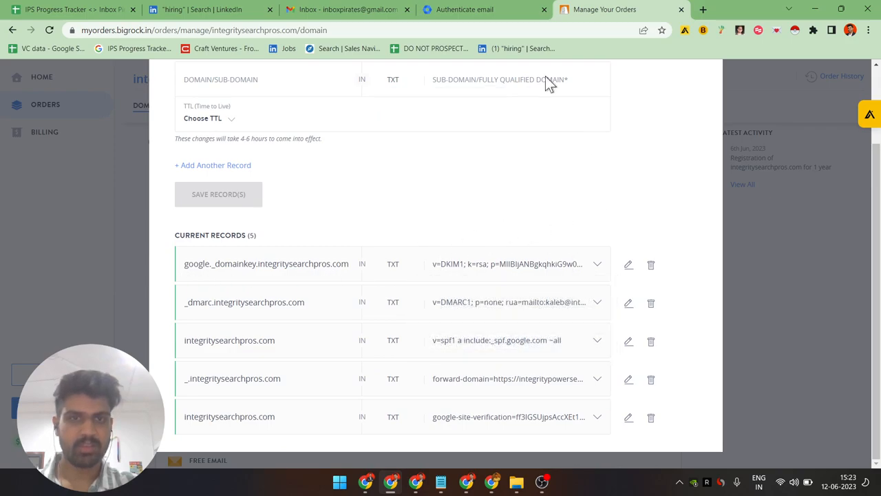
pyautogui.click(485, 10)
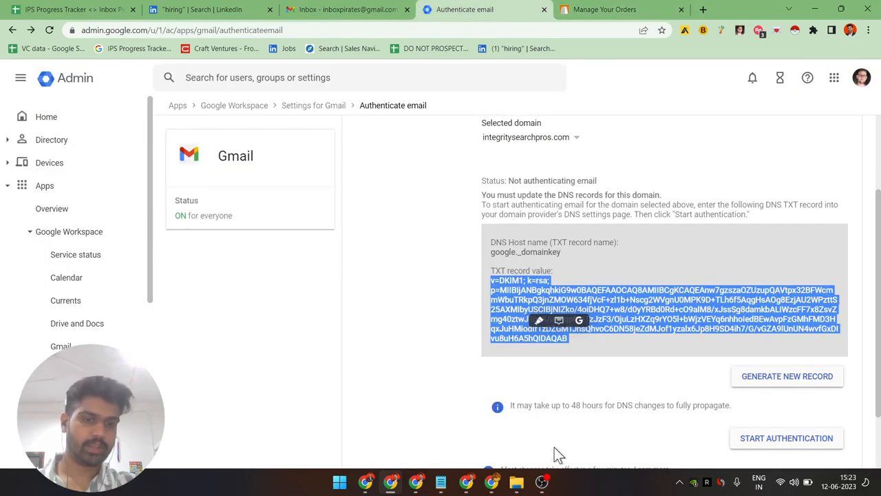
pyautogui.click(542, 481)
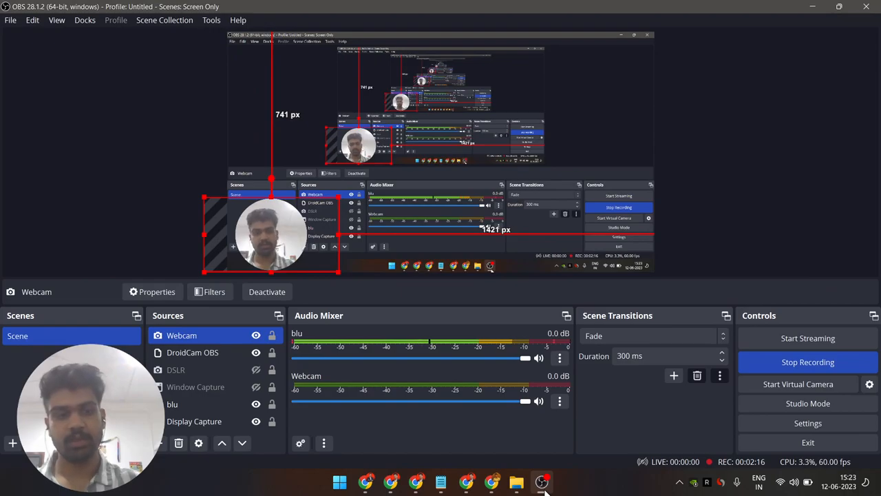